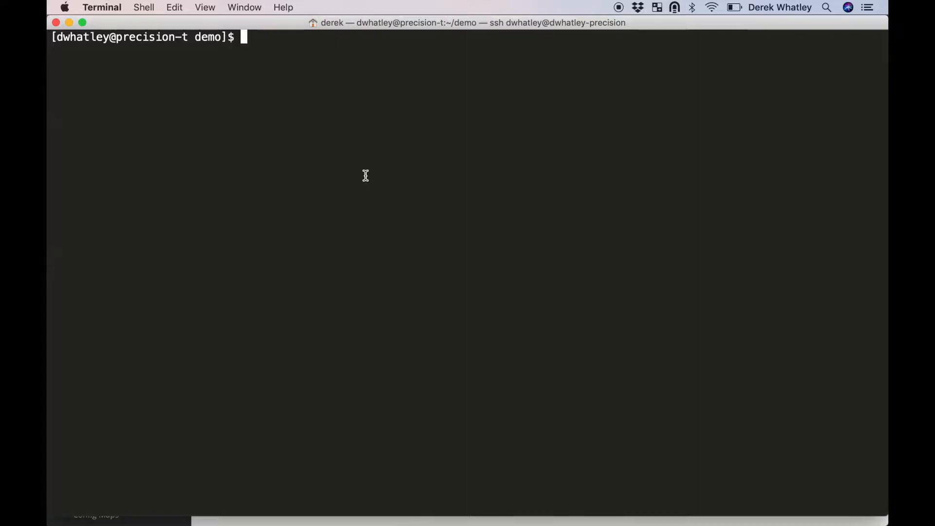
Step: Query cluster service brokers and service classes, then list the cluster's projects
type("oc get clusters")
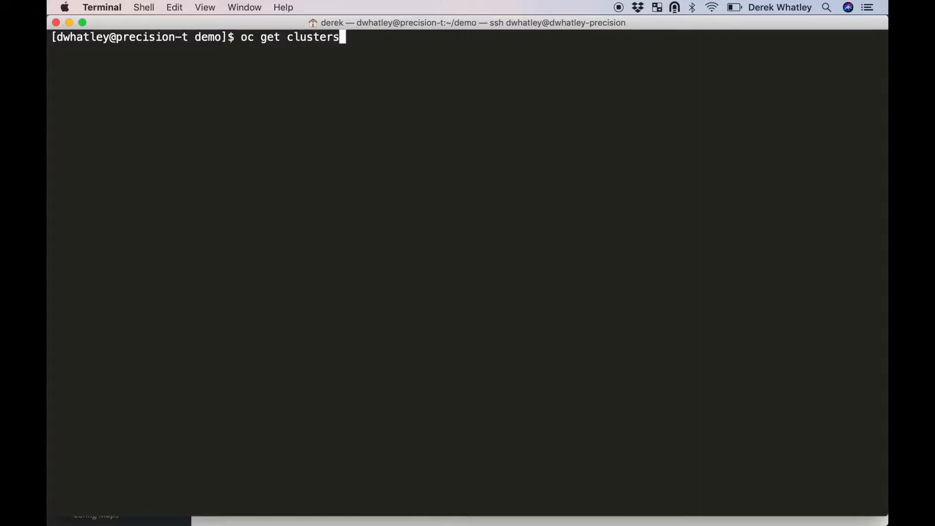
type("servicebrokers")
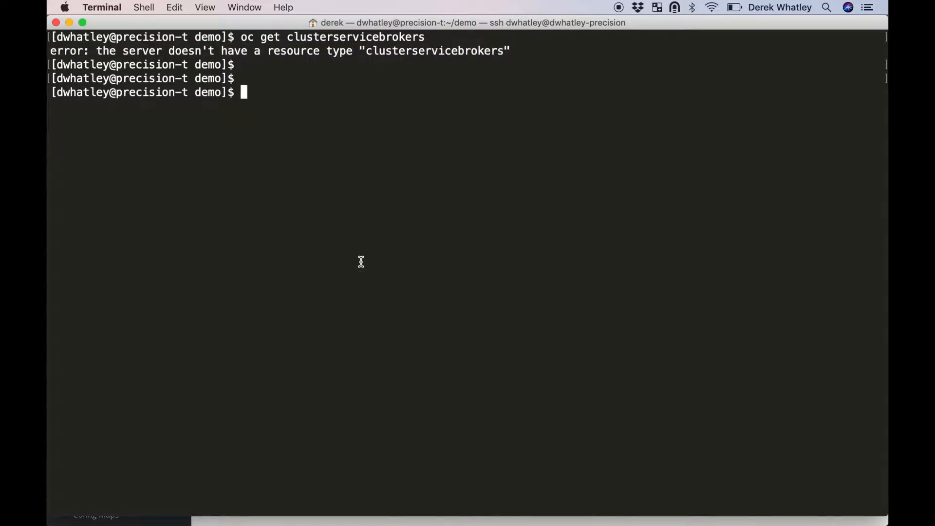
type("oc get cluster")
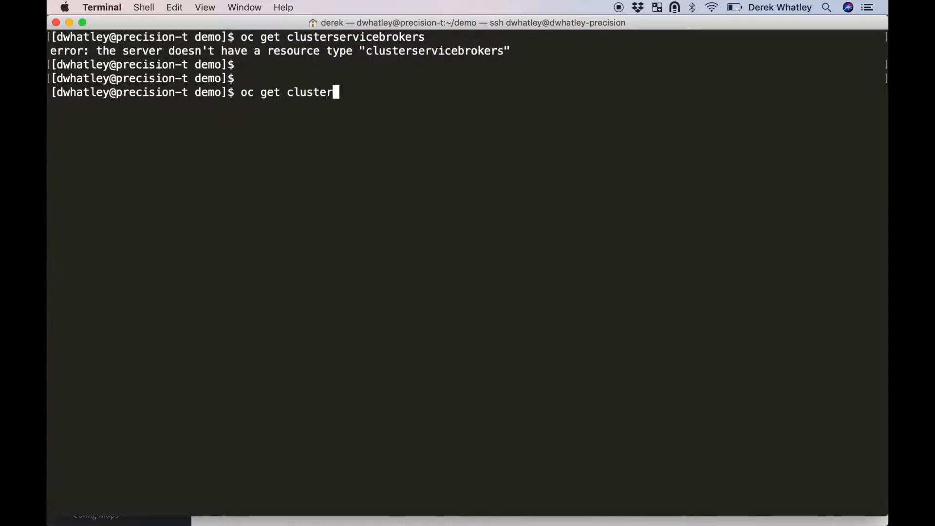
type("serviceclasses")
type("oc")
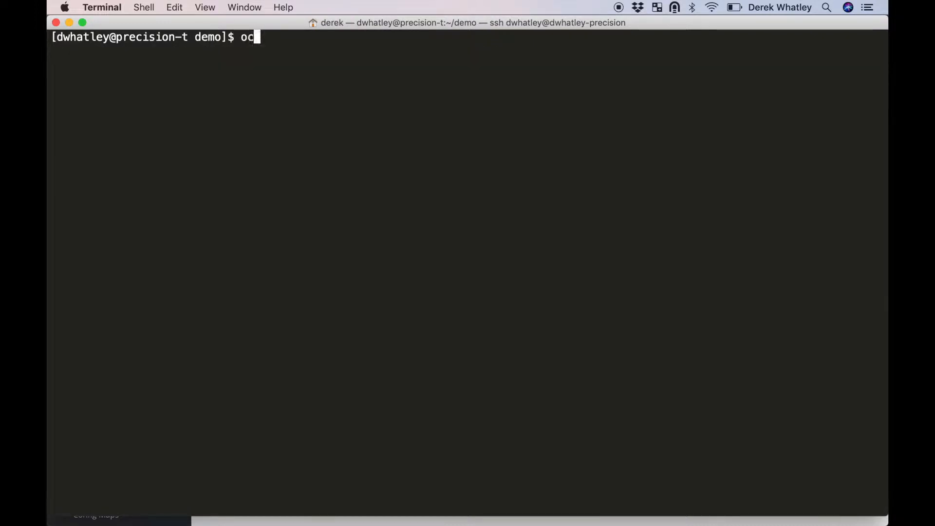
type("get projects")
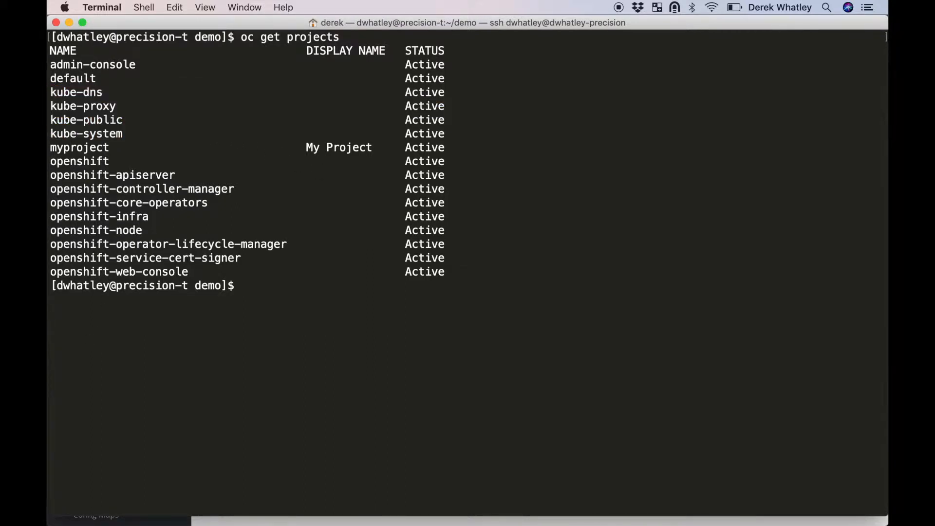
Step: Create the kube-service-catalog and openshift-template-service-broker namespaces
type("oc create name")
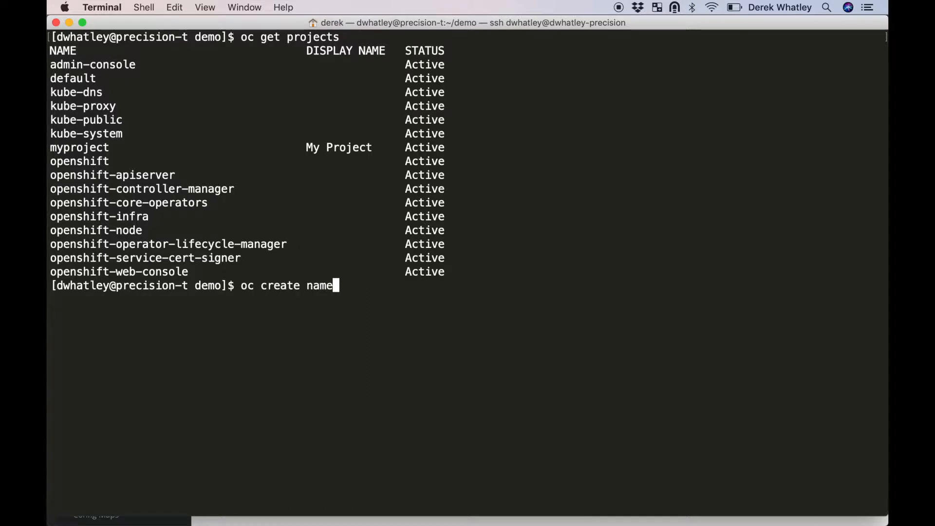
type("space kube-service-catalog")
type("oc ")
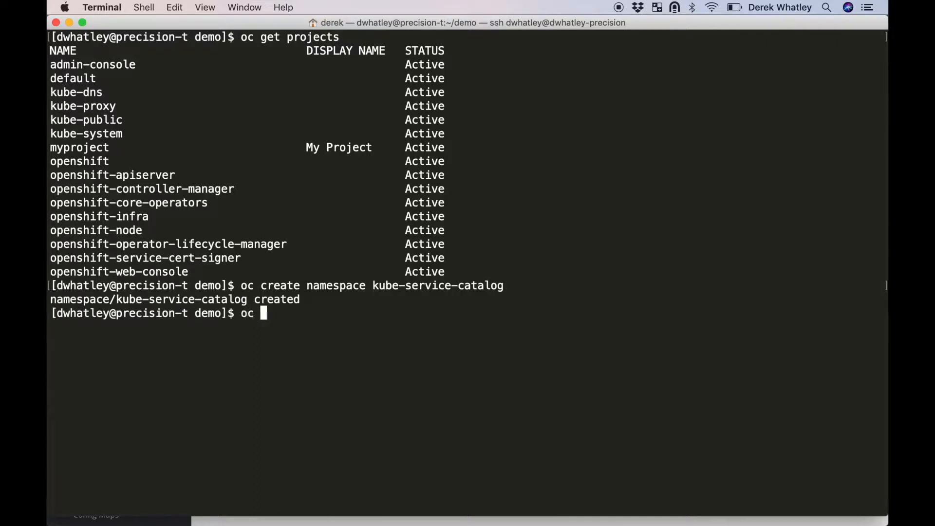
type("create namespace")
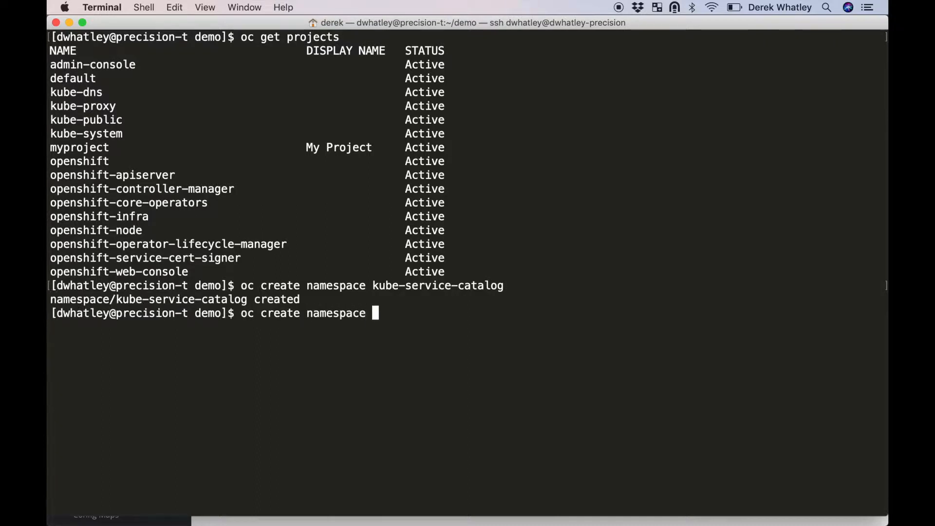
type("openshift-templ")
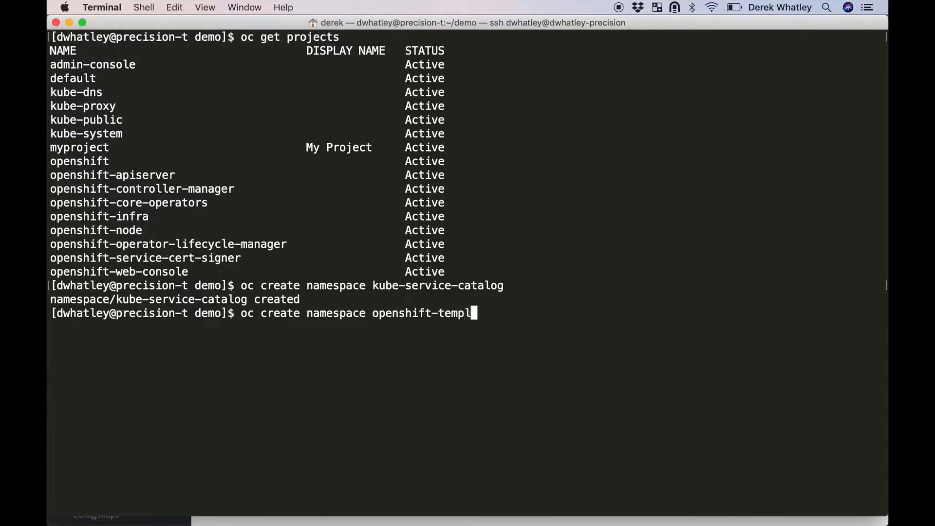
type("ate-service-broker")
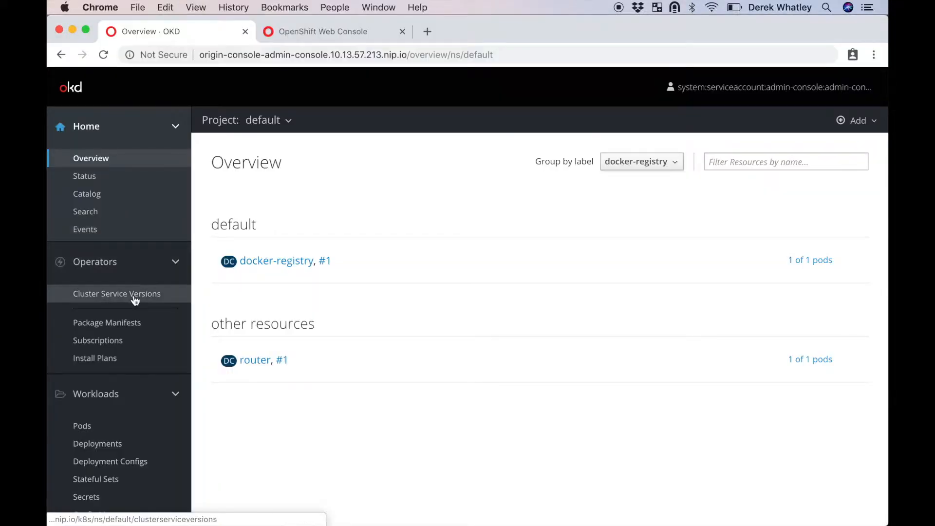
Step: Scope Package Manifests to kube-service-catalog and begin subscribing to Service Catalog
left_click(108, 323)
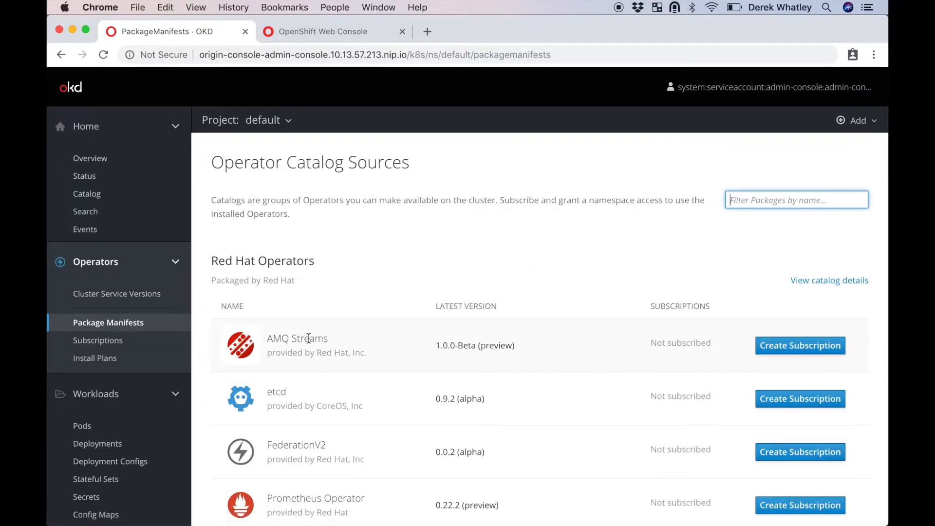
scroll("down", 3)
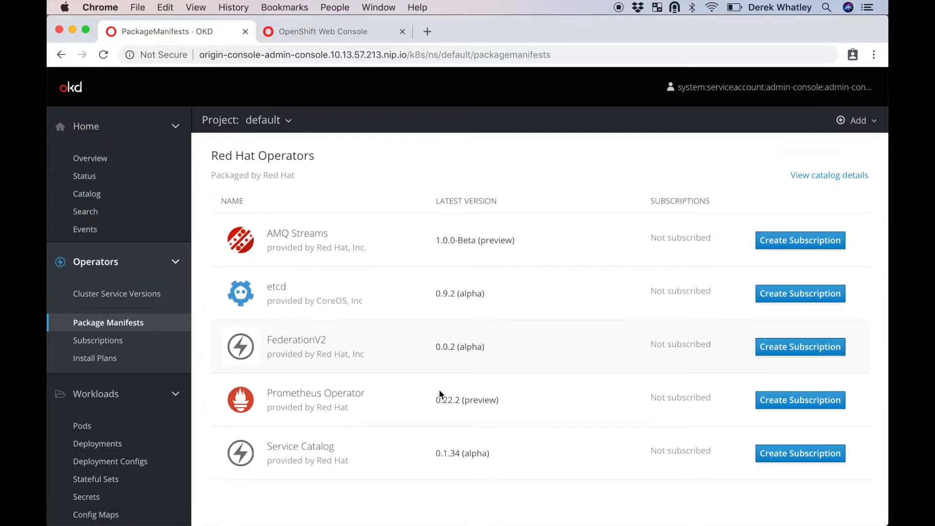
mouse_move(806, 458)
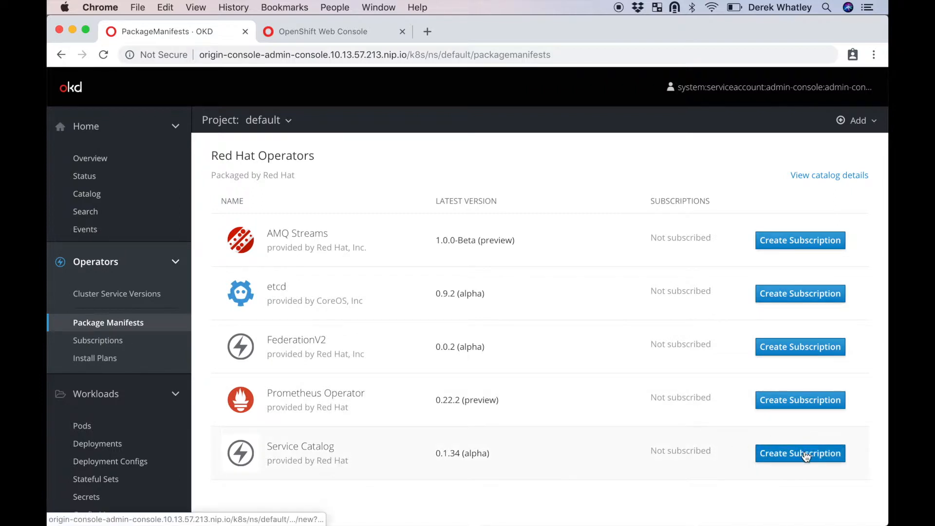
mouse_move(284, 125)
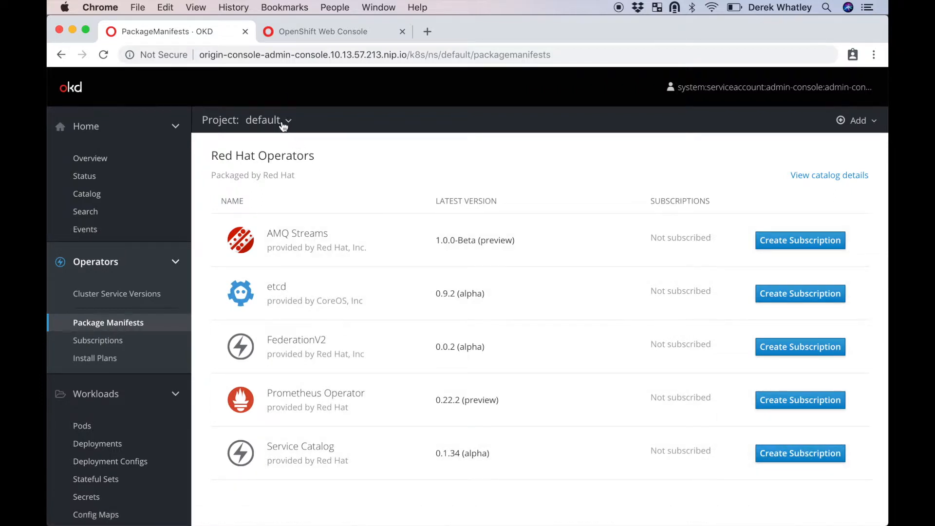
left_click(280, 120)
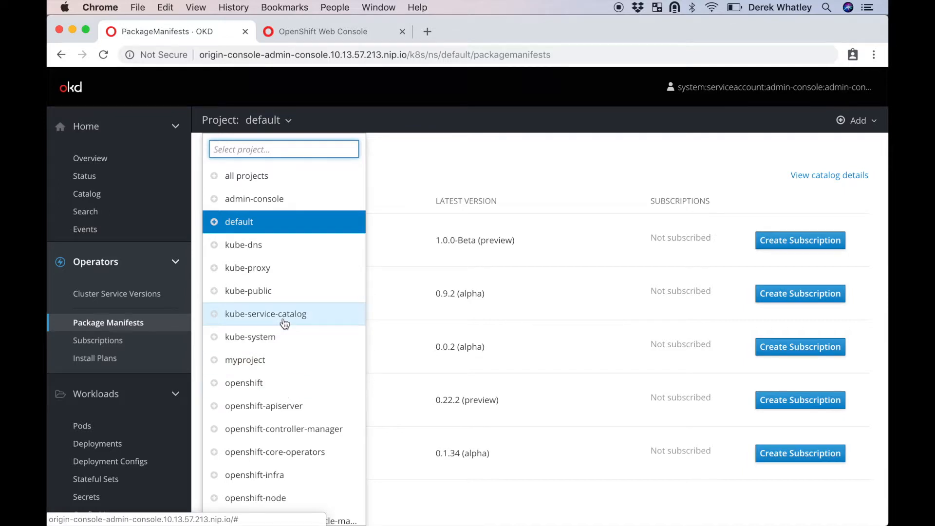
left_click(265, 314)
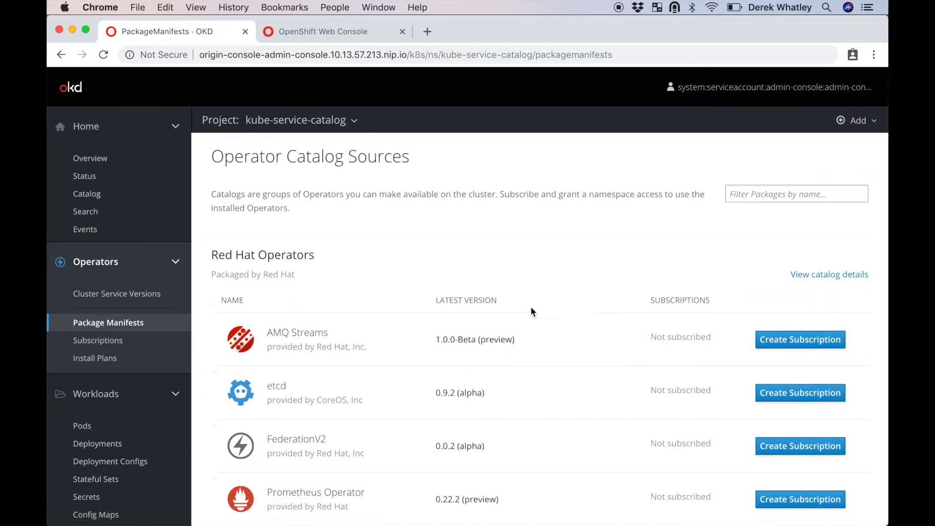
scroll("down", 3)
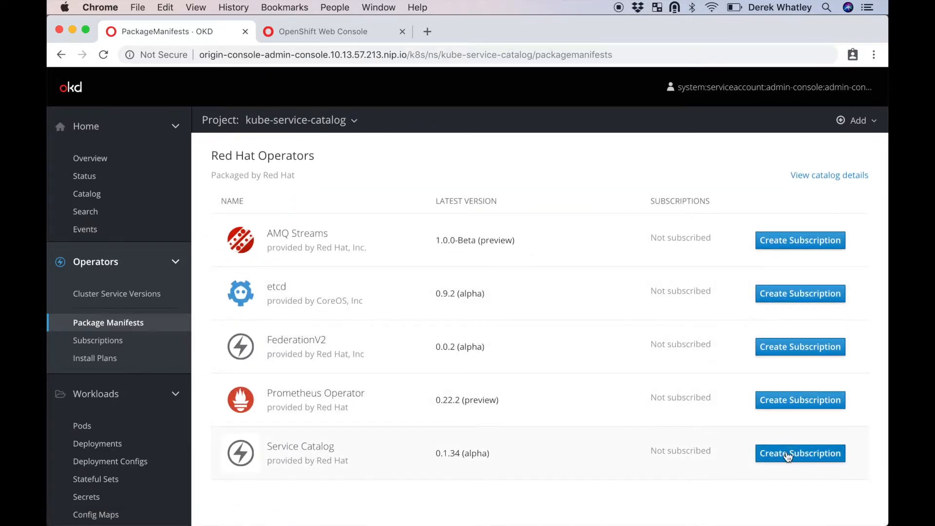
left_click(788, 453)
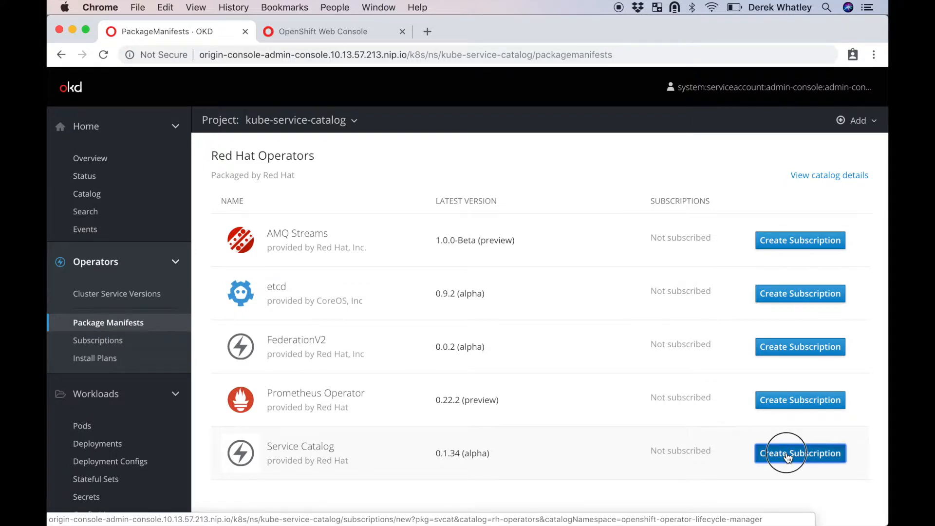
Step: Create the Service Catalog operator subscription in kube-service-catalog
left_click(800, 453)
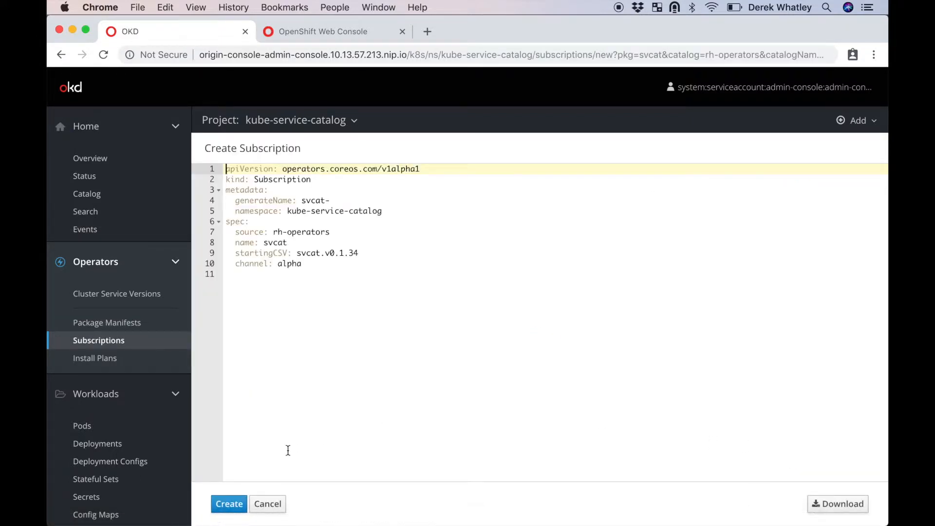
left_click(228, 504)
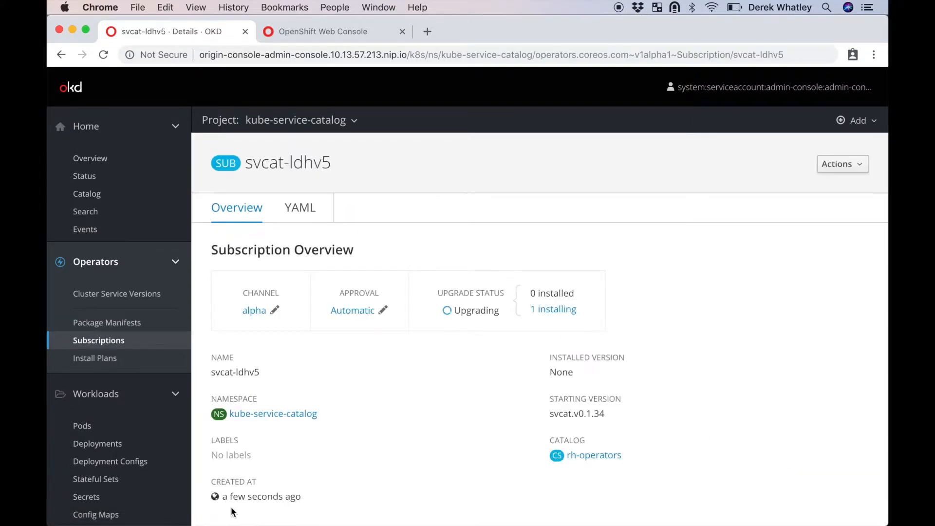
mouse_move(485, 316)
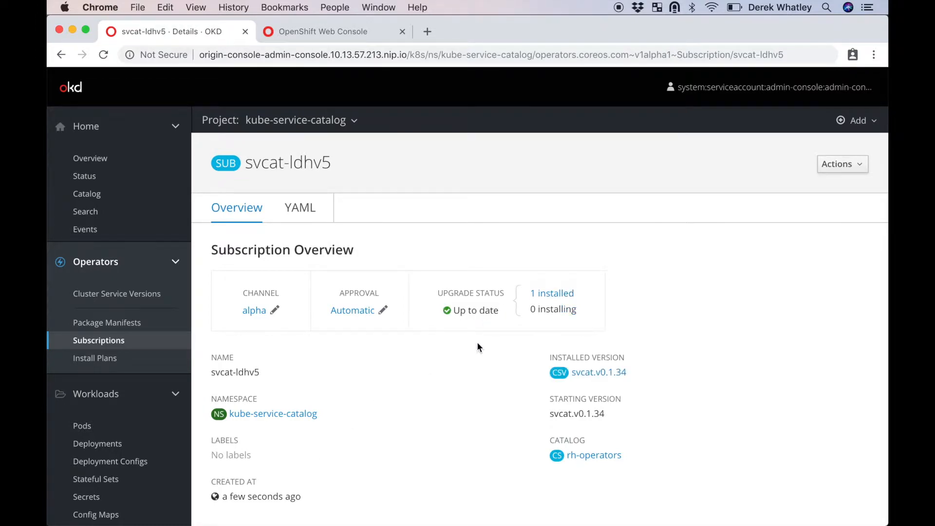
mouse_move(157, 430)
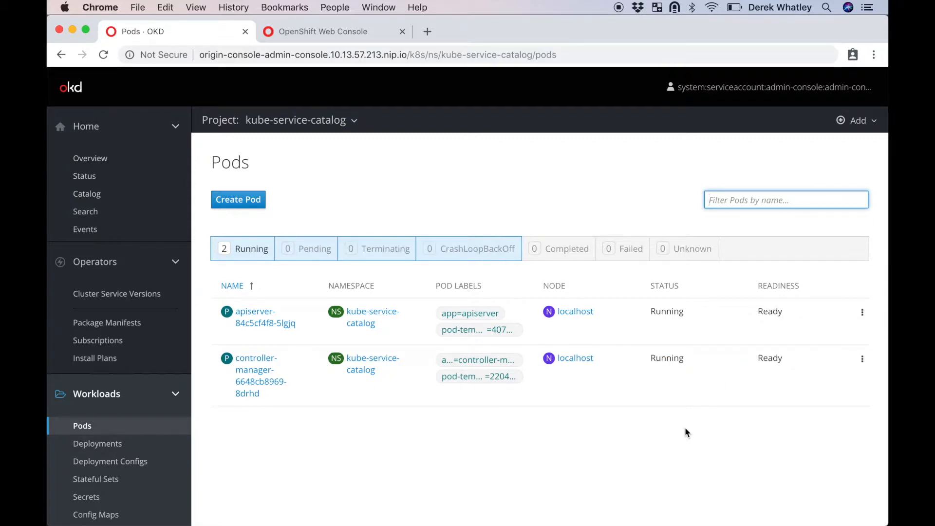
Step: Check the controller-manager pod is Ready, then switch to openshift-template-service-broker
double_click(667, 312)
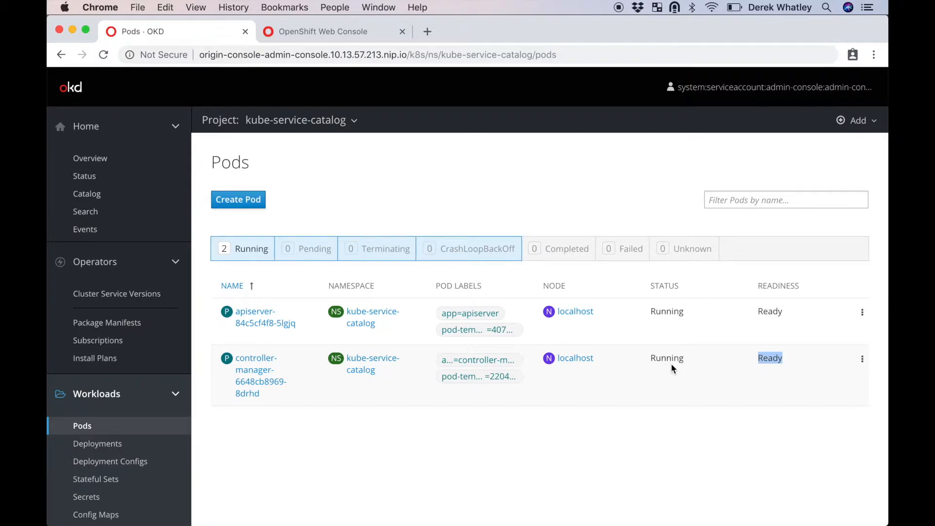
mouse_move(198, 265)
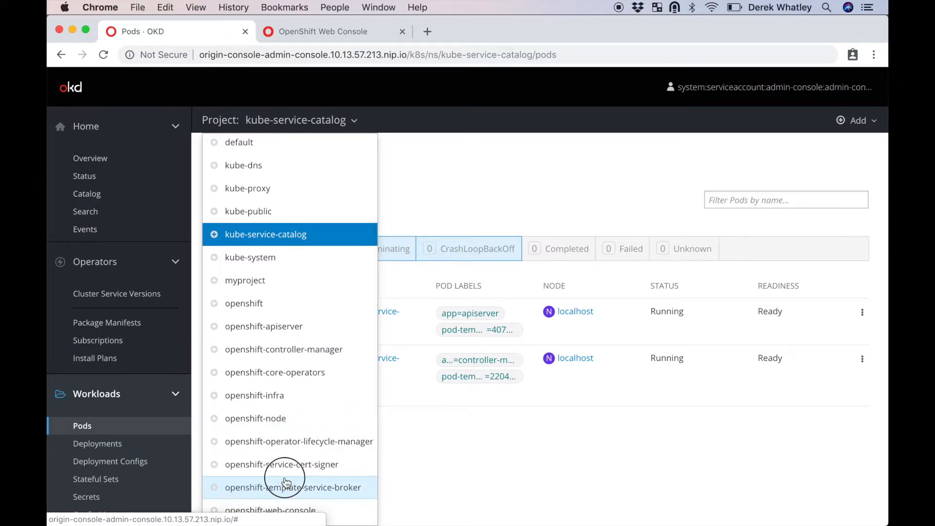
left_click(293, 487)
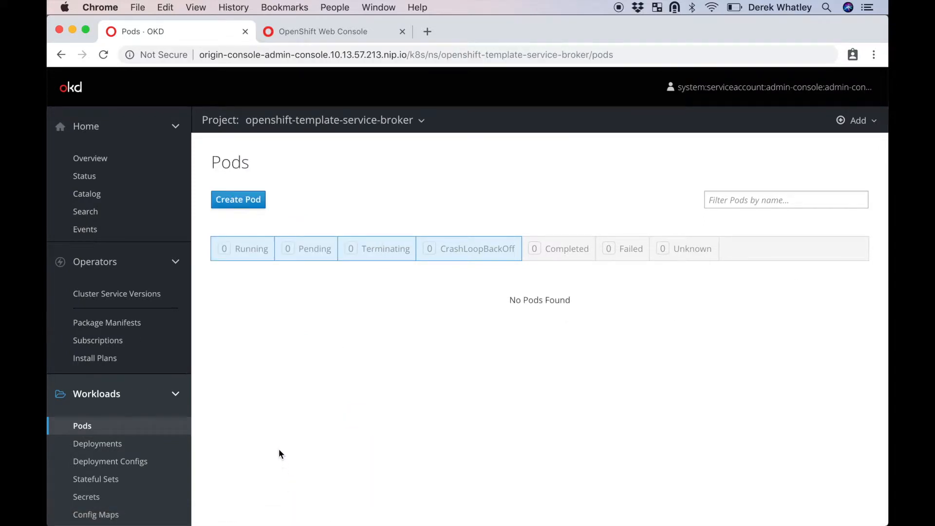
mouse_move(322, 297)
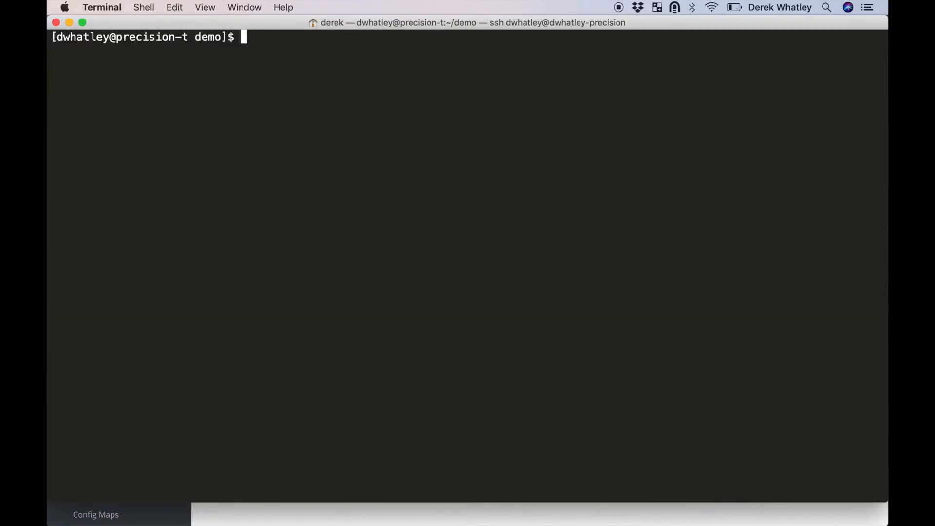
Step: Run oc get clusterservicebroker to confirm no brokers exist, then reopen Package Manifests
type("oc get")
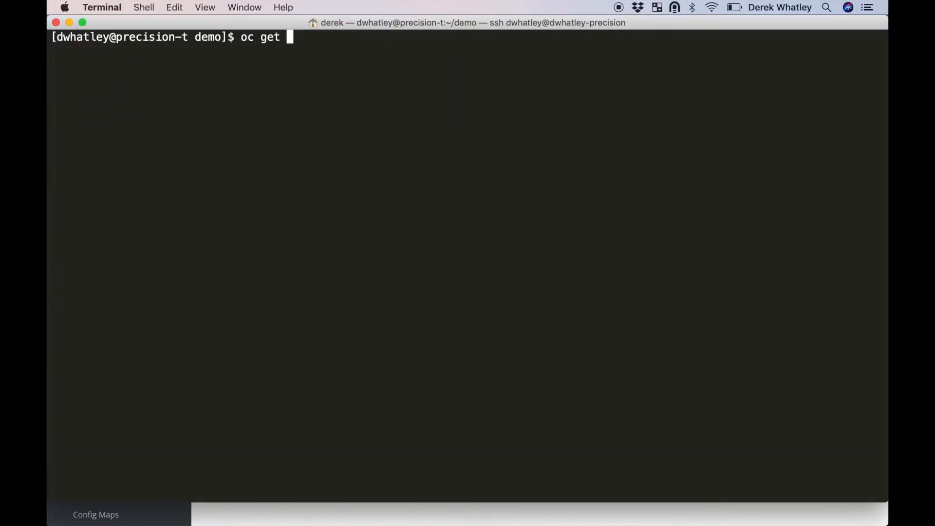
type("clusterservicebroker")
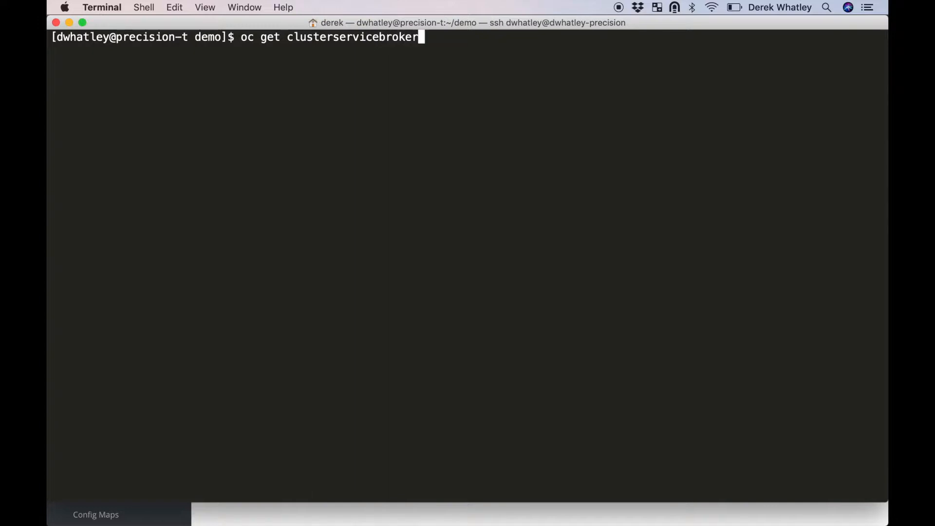
key("Return")
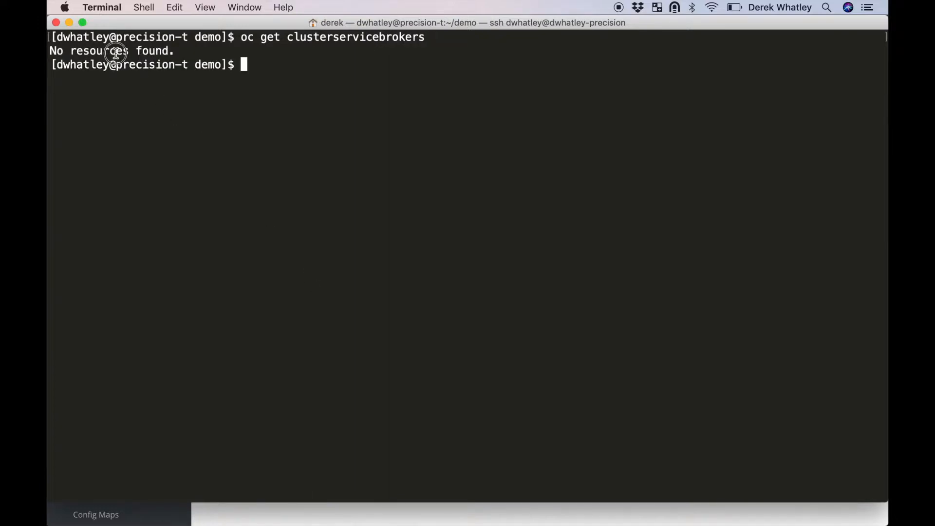
mouse_move(354, 309)
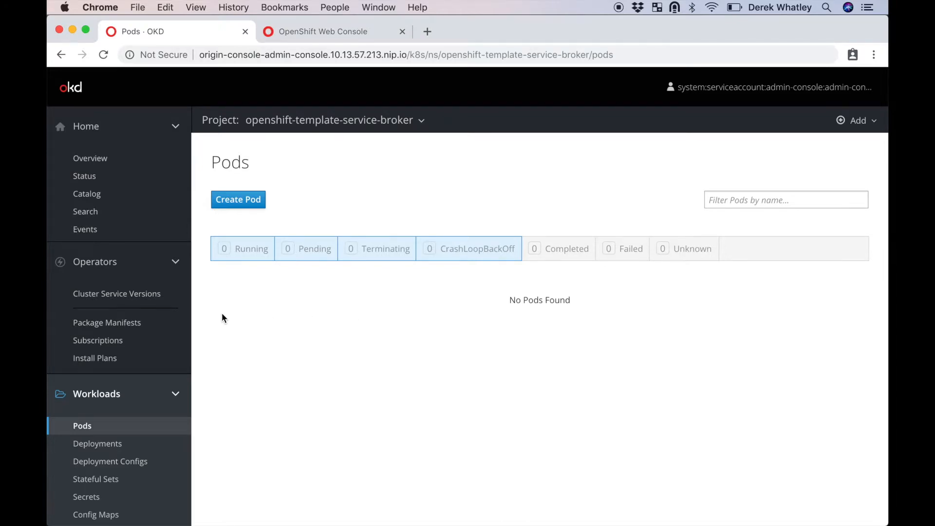
left_click(106, 322)
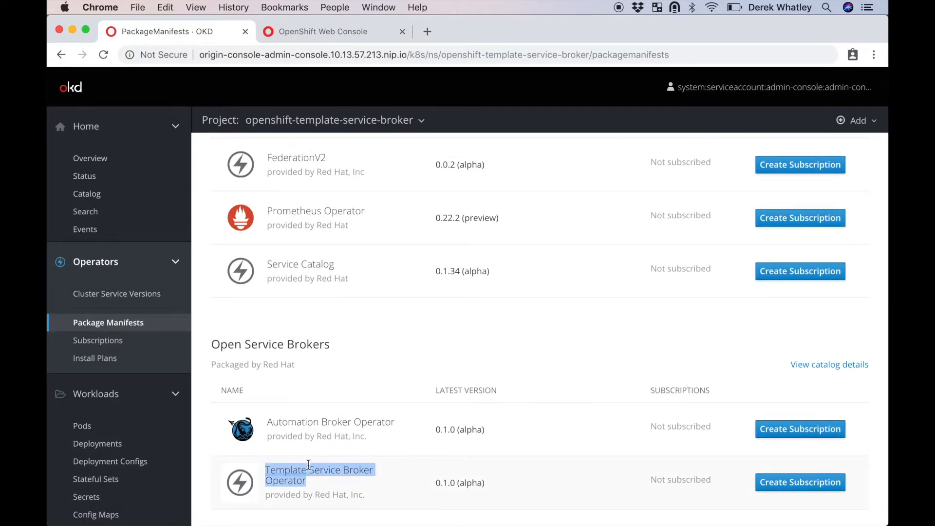
Step: Create the Template Service Broker Operator subscription in openshift-template-service-broker
left_click(800, 482)
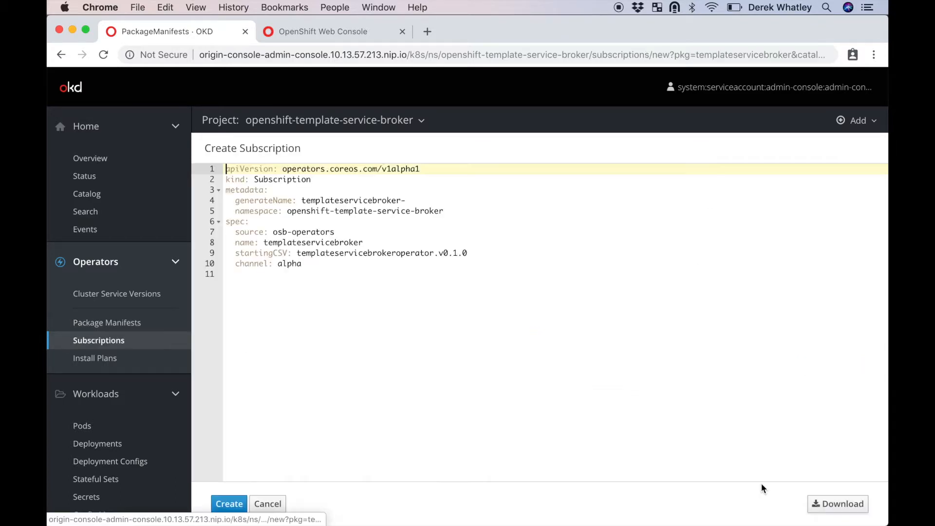
left_click(229, 504)
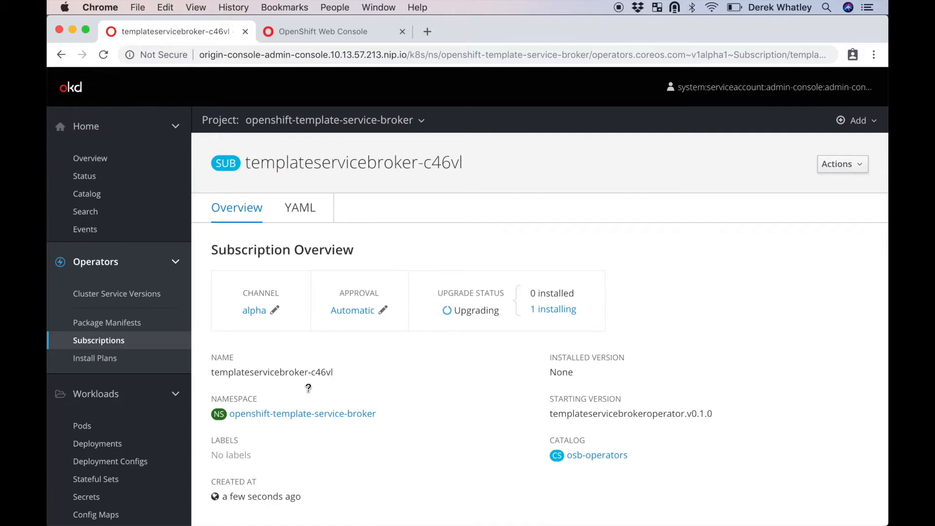
mouse_move(475, 323)
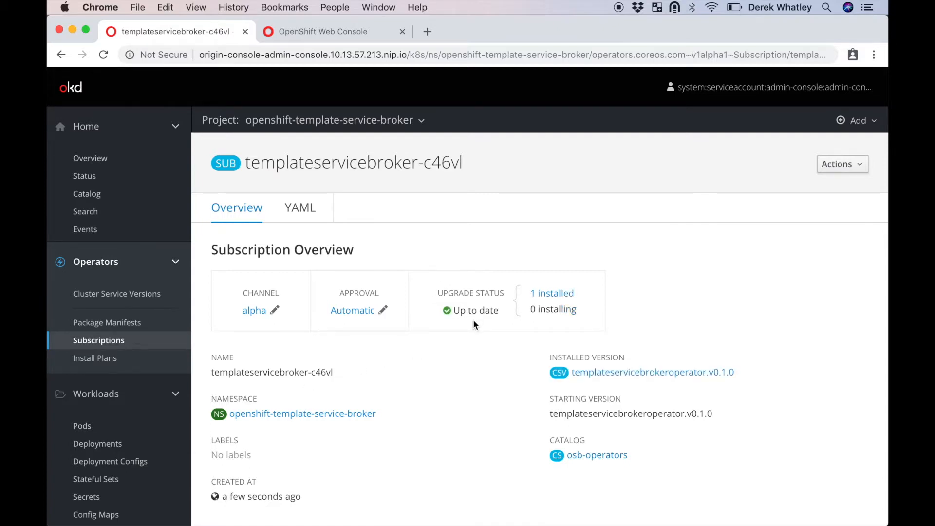
mouse_move(141, 299)
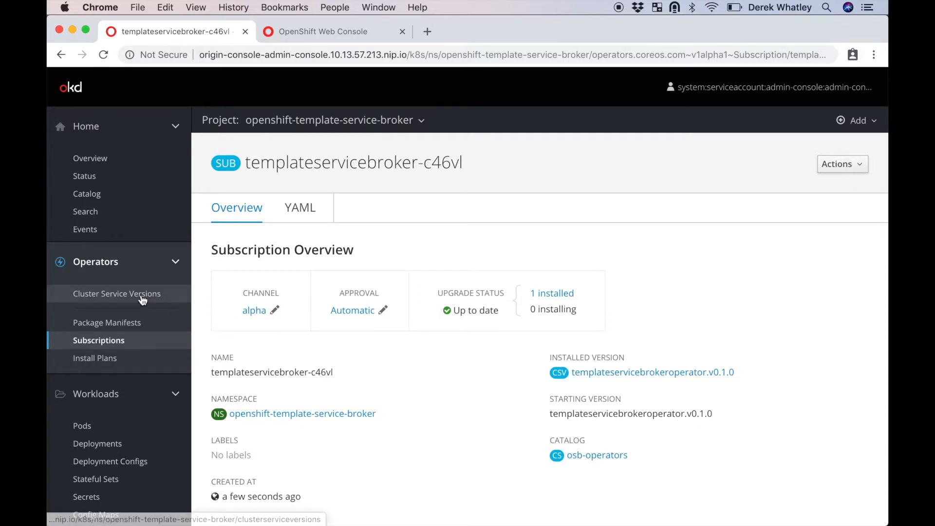
Step: Create a template-service-broker instance from the operator's Cluster Service Version, then view pods
left_click(116, 293)
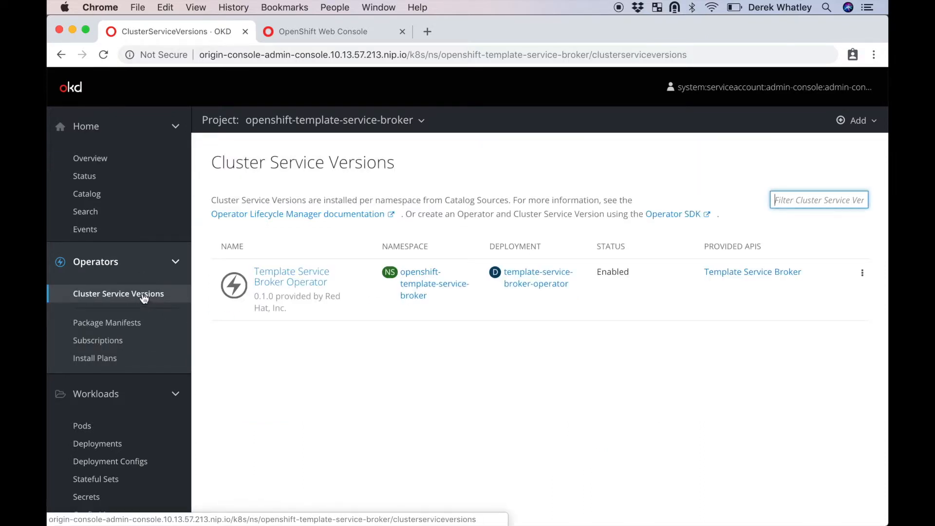
left_click(291, 277)
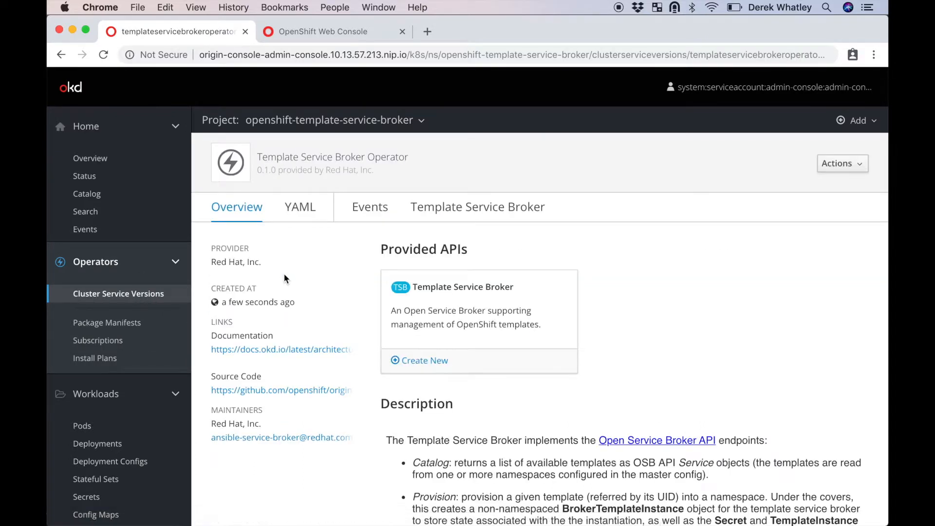
mouse_move(422, 363)
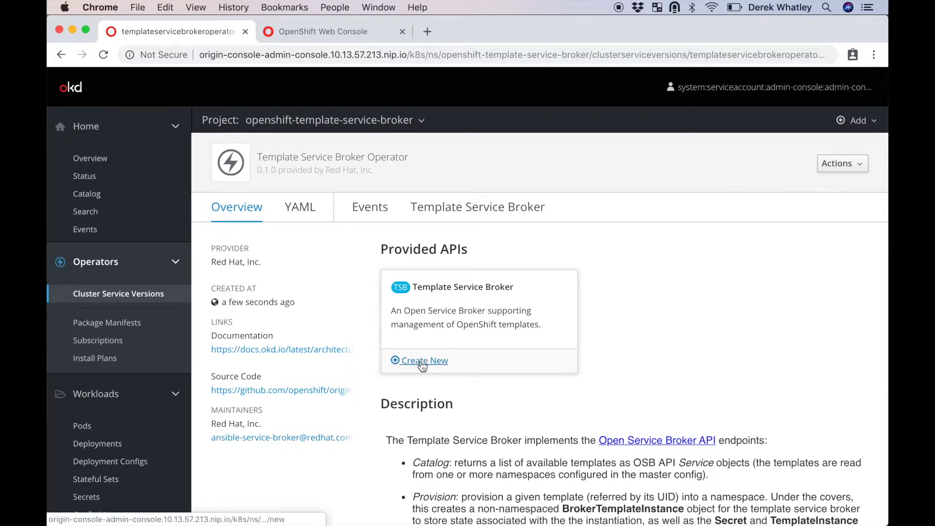
left_click(424, 361)
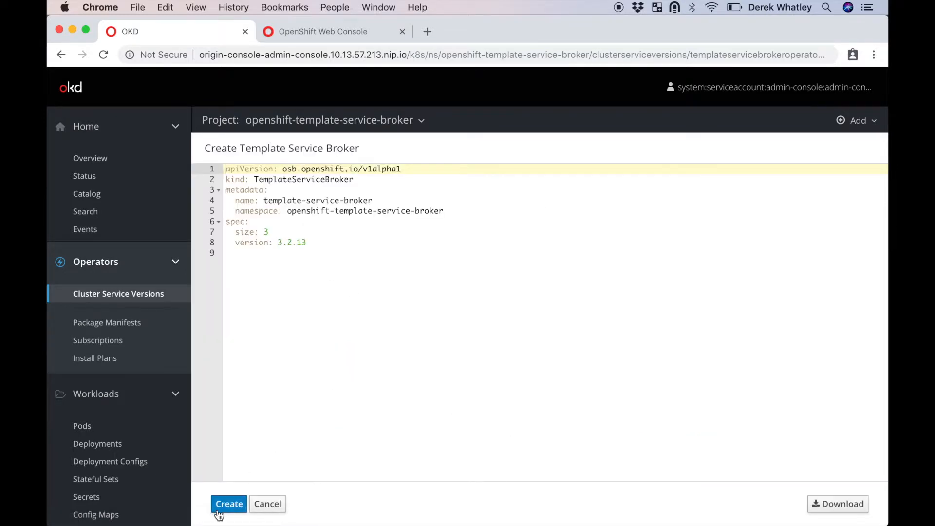
left_click(229, 503)
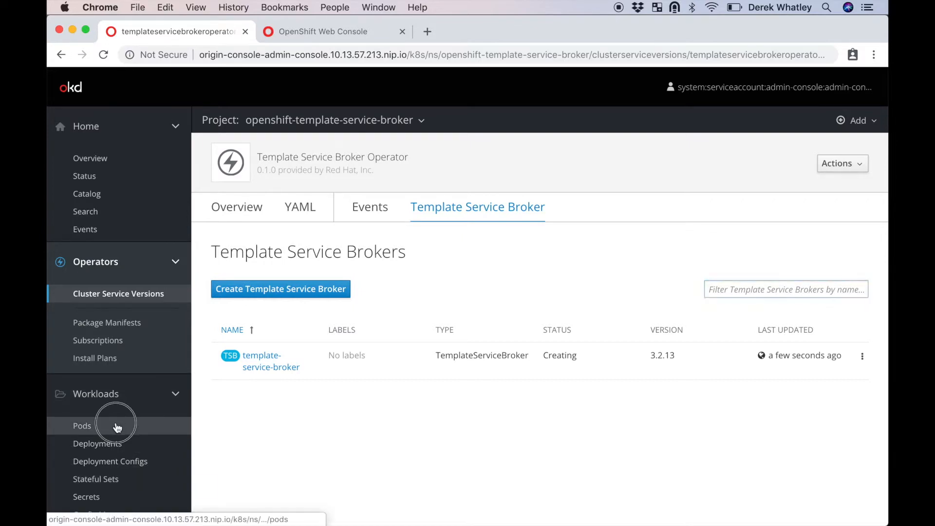
left_click(82, 425)
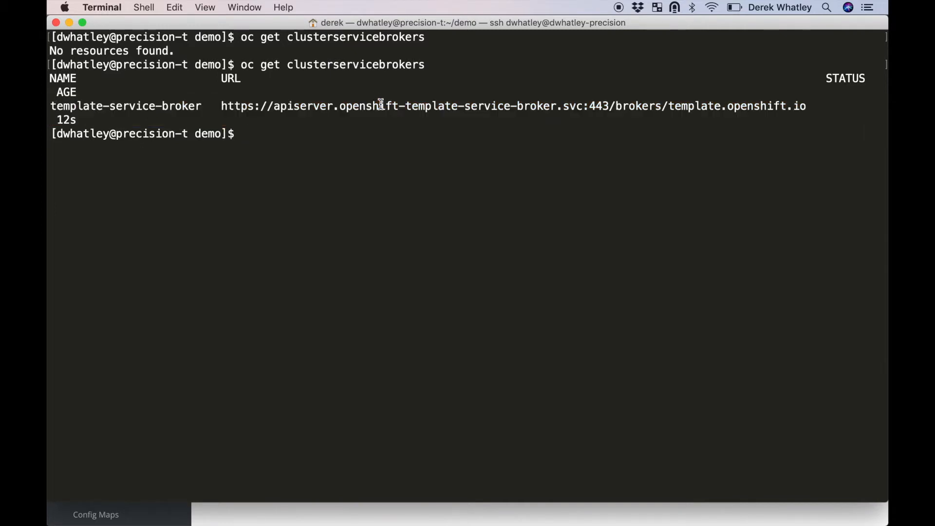
Step: Watch oc get clusterserviceclasses until template classes like postgresql-persistent appear, then stop
type("watch")
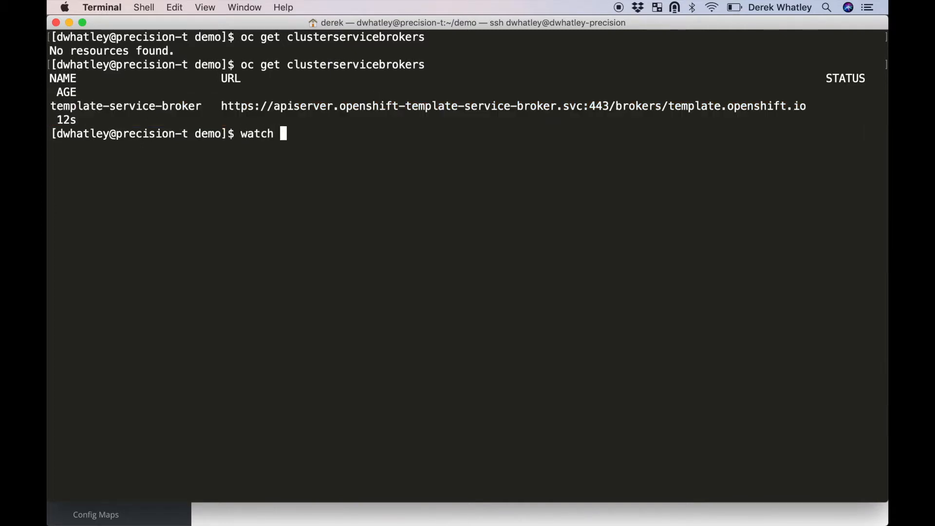
type("oc get clusterservicec")
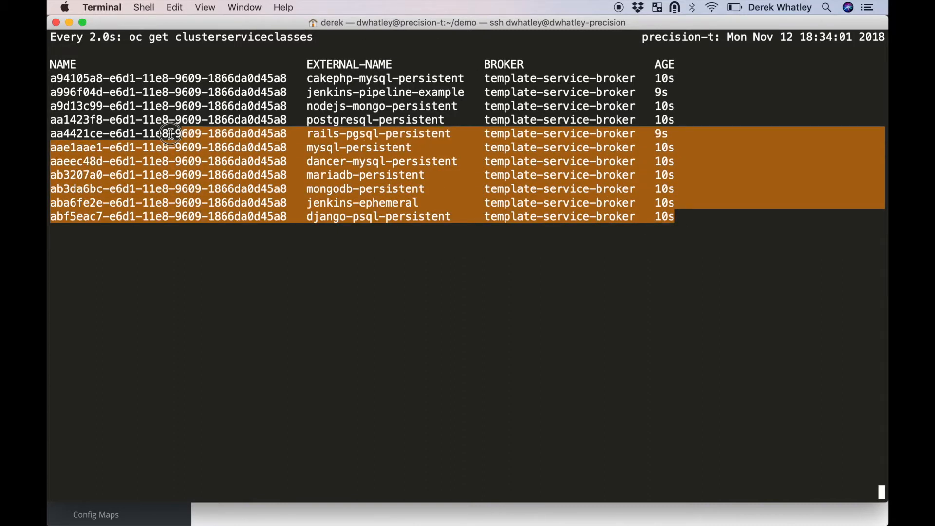
mouse_move(326, 279)
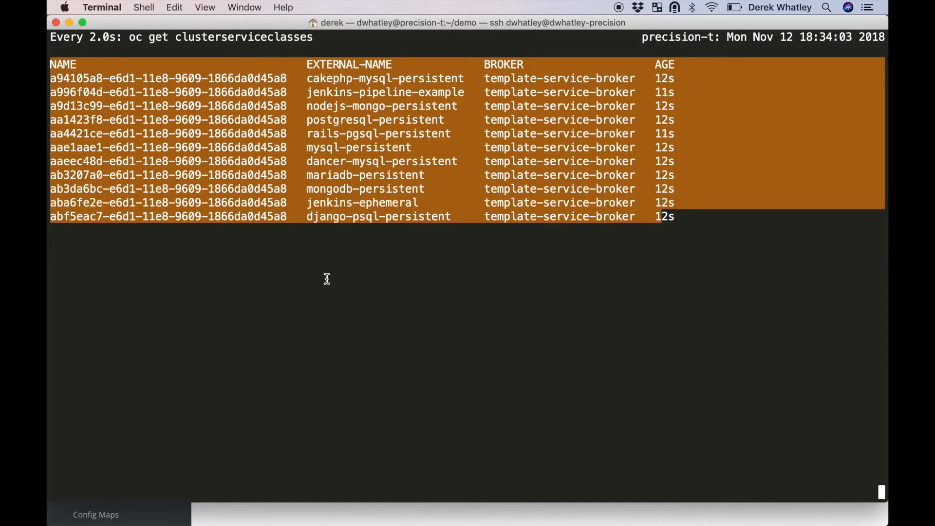
key("ctrl+c")
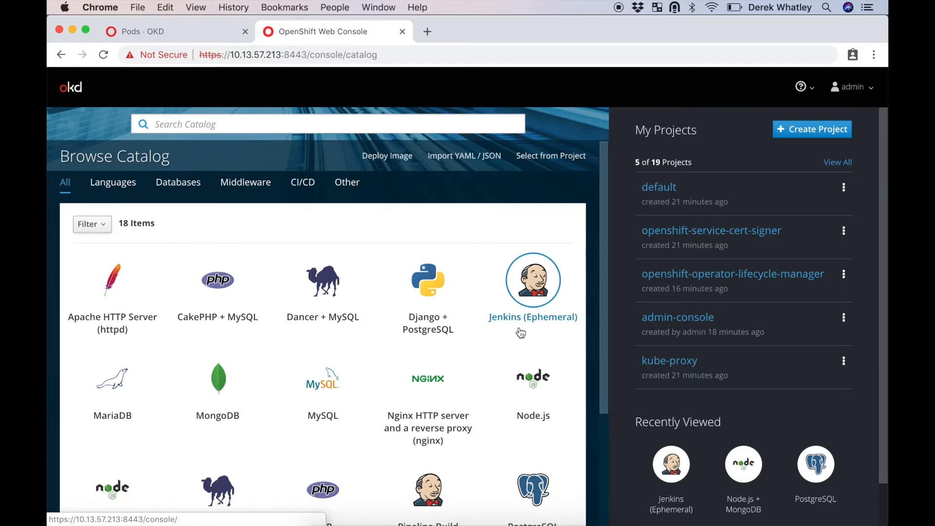
Step: Provision the PostgreSQL catalog item into new project postgres-test with a secret binding
scroll("down", 3)
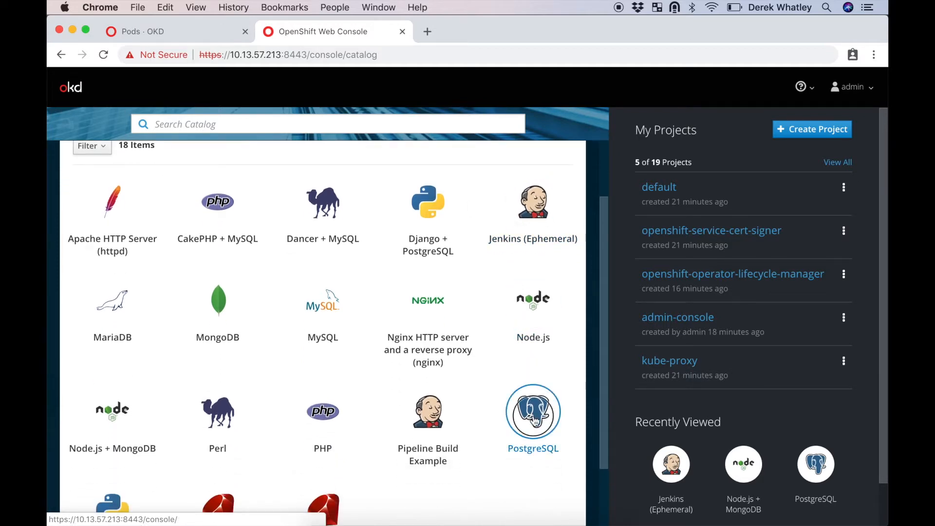
left_click(532, 412)
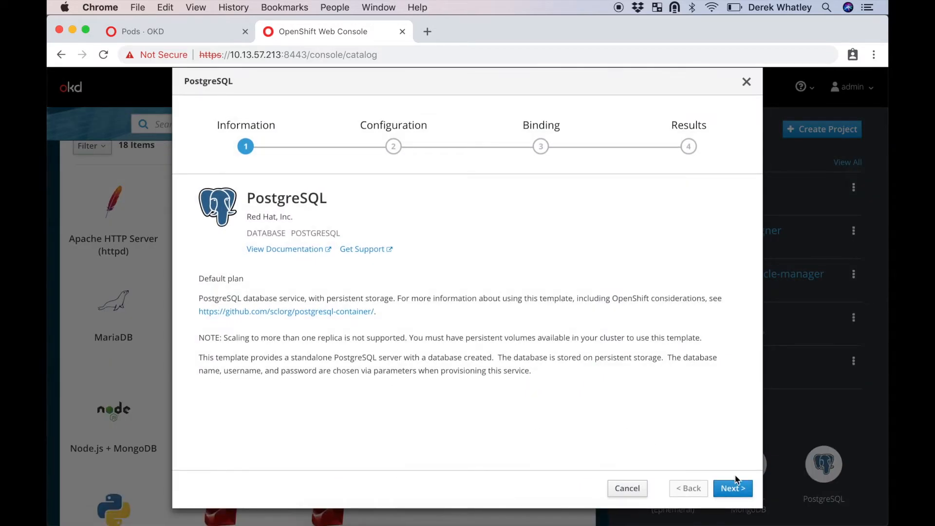
left_click(732, 488)
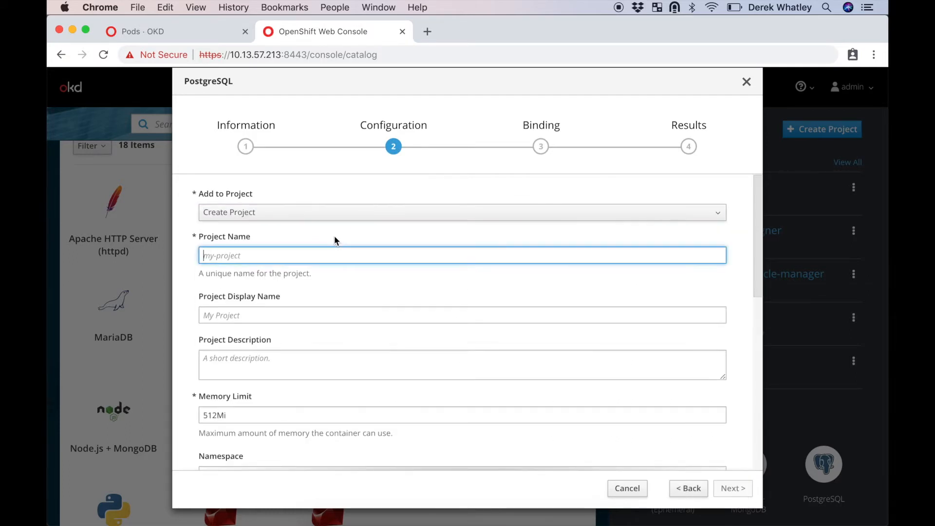
type("postgres-test")
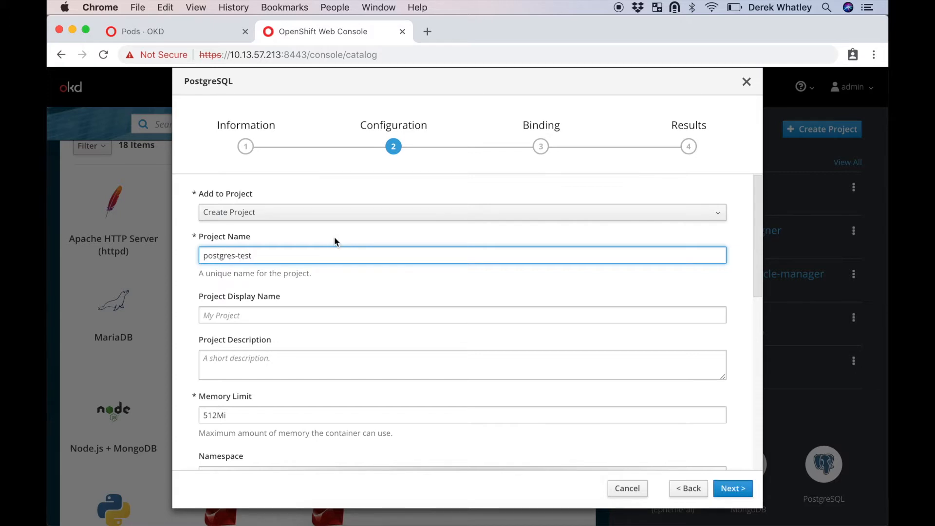
scroll("down", 3)
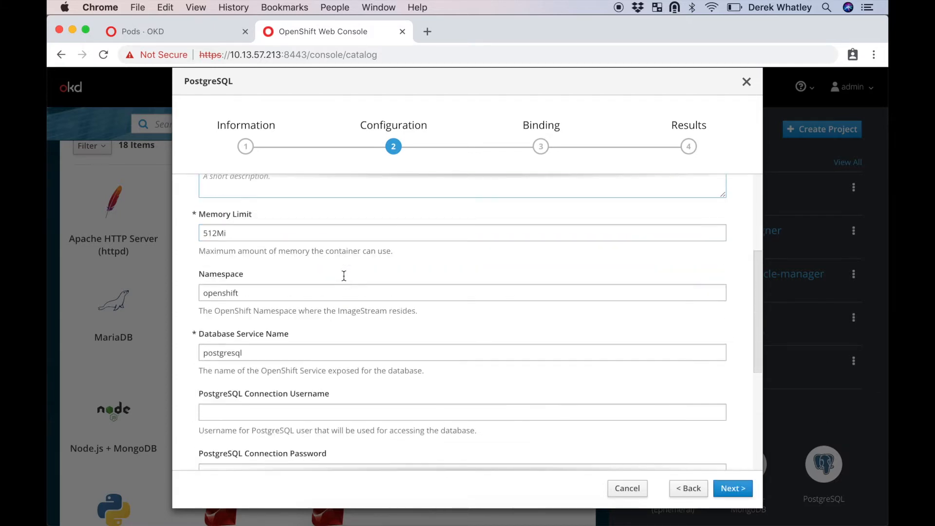
scroll("down", 3)
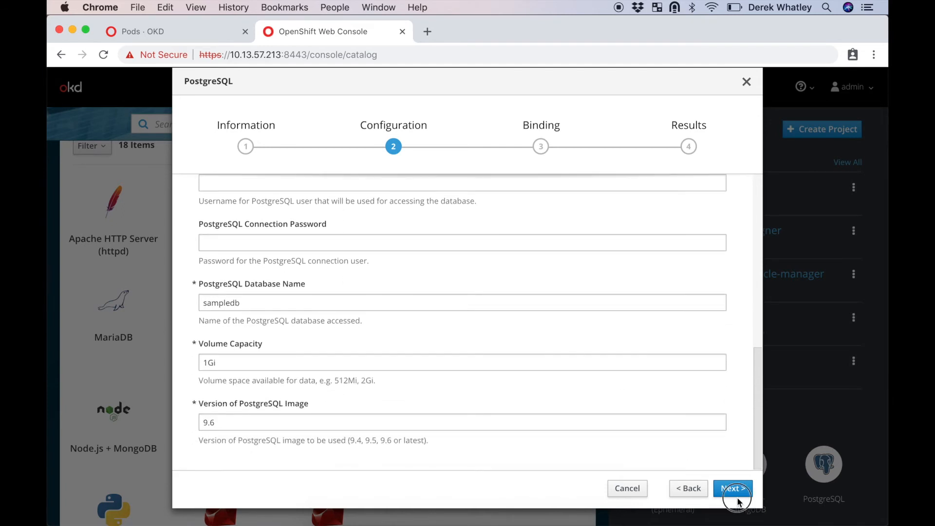
left_click(733, 488)
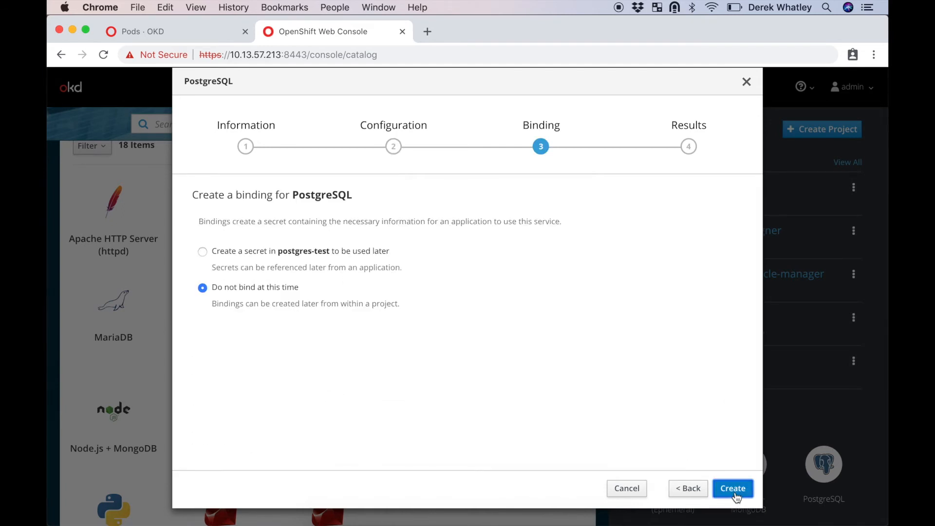
left_click(202, 250)
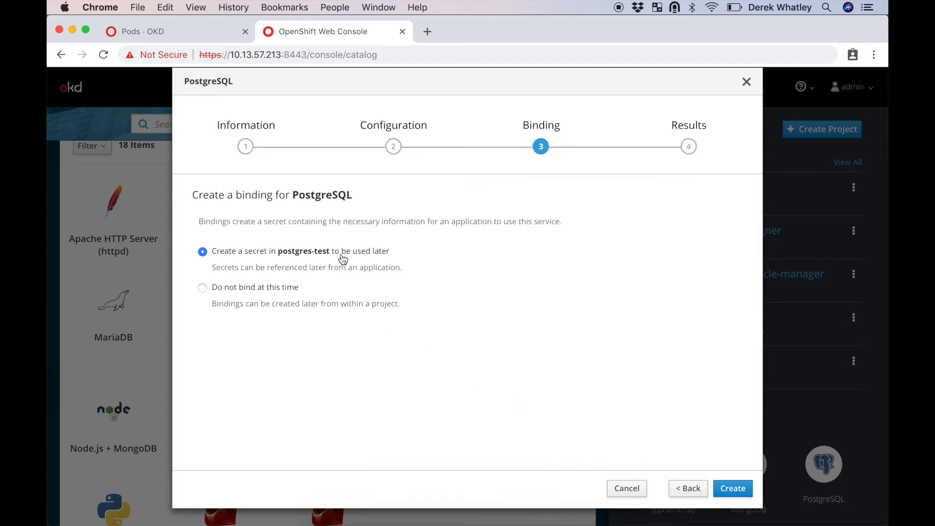
left_click(733, 487)
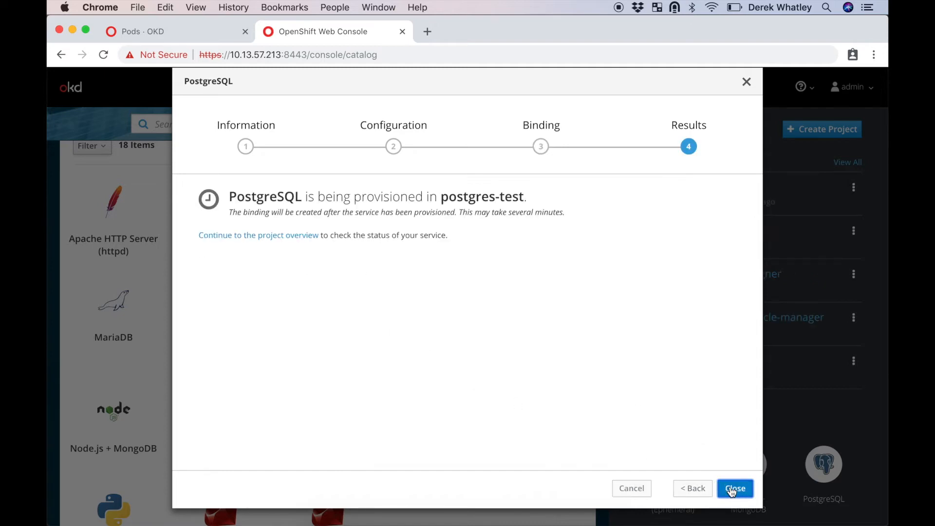
left_click(258, 235)
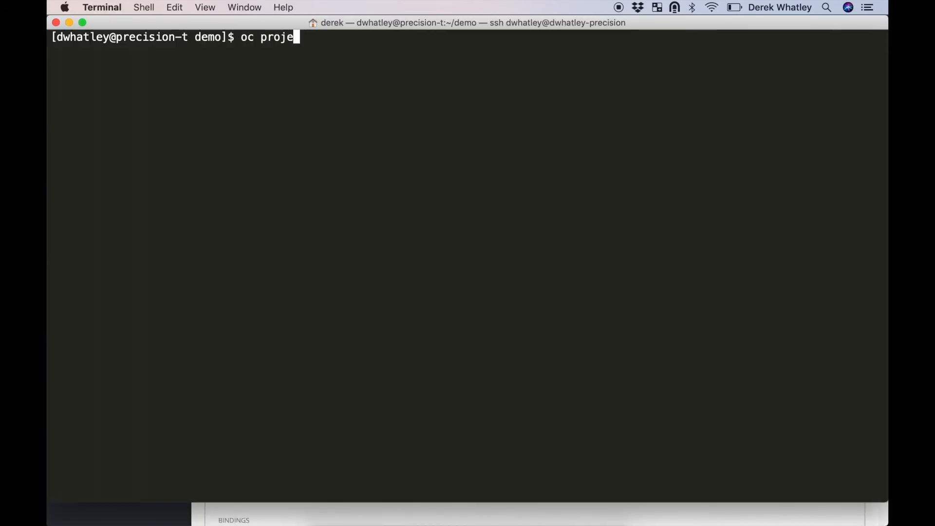
Step: Switch to postgres-test, list service instances, and watch oc get pods
type("ct postgres-test")
type("oc")
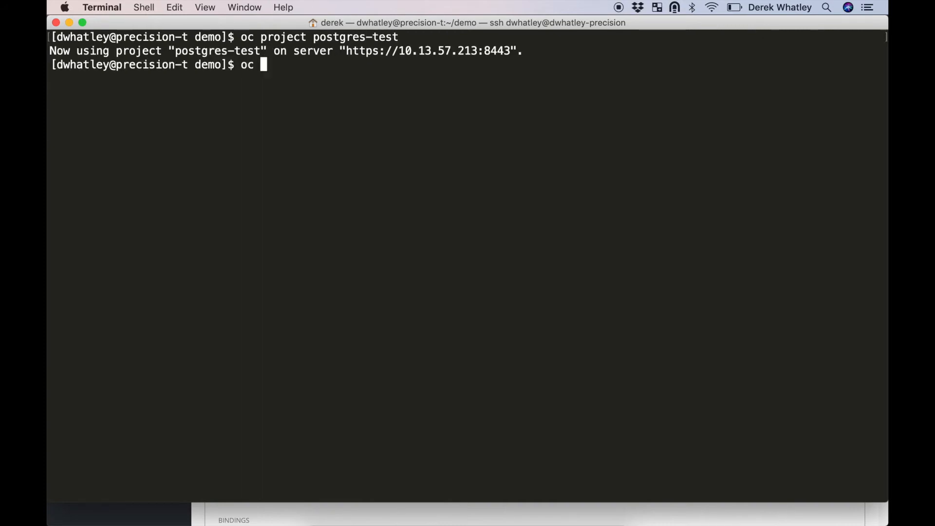
type("get serviceinstances")
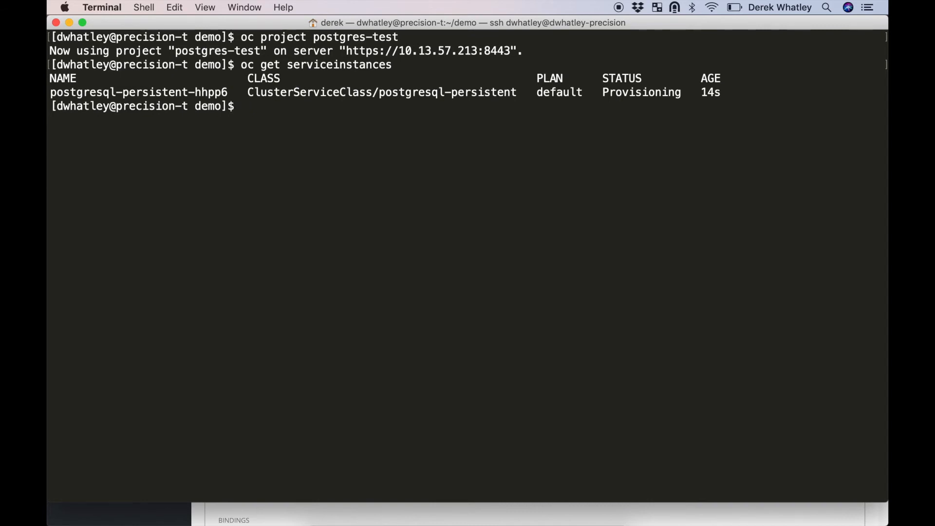
type("wa")
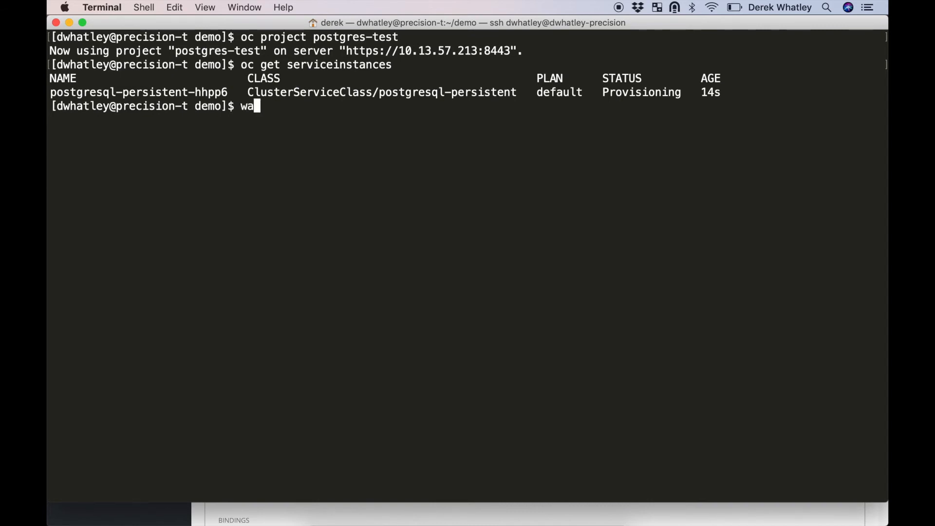
type("tch oc get pods")
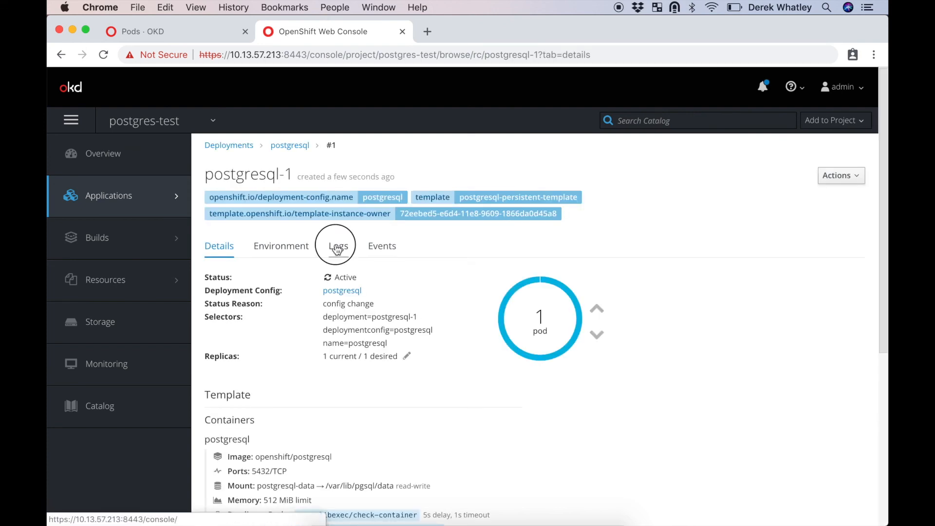
Step: View the postgresql-1 deployment logs showing the database starting, with auto-follow stopped
left_click(335, 246)
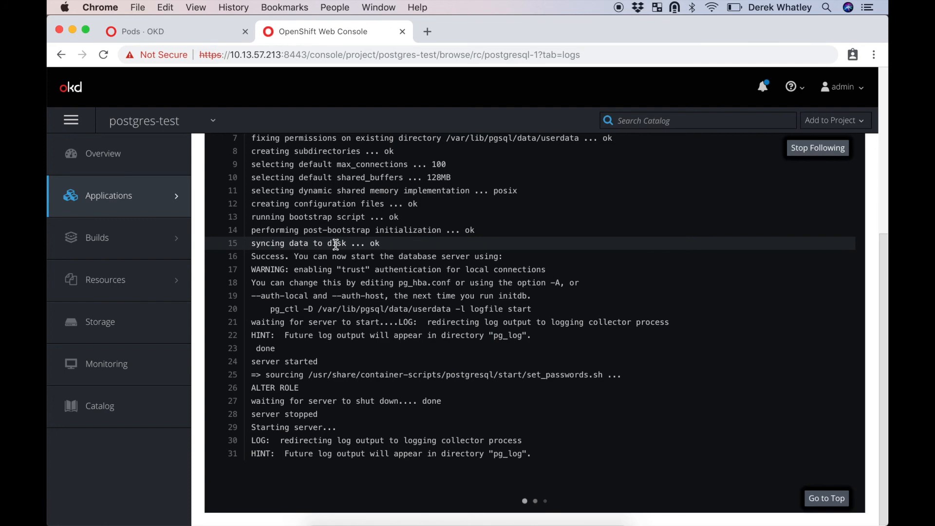
left_click(817, 147)
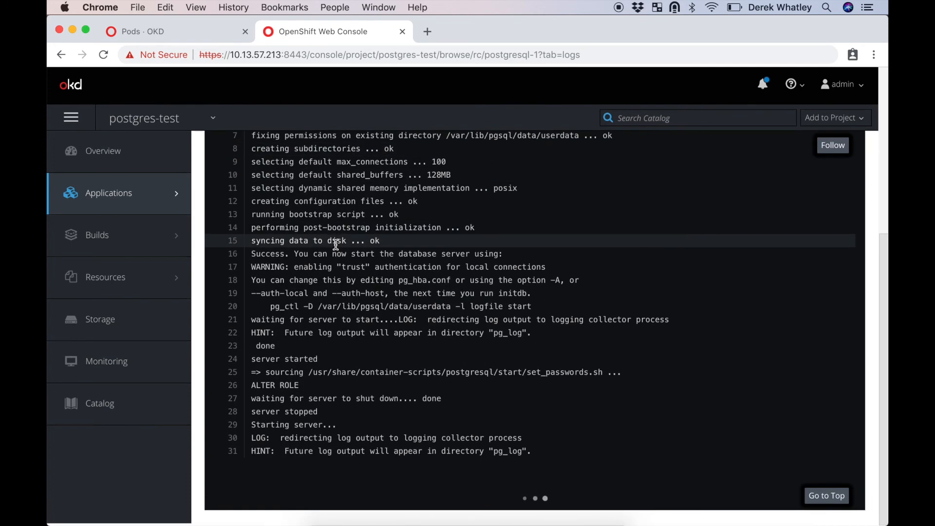